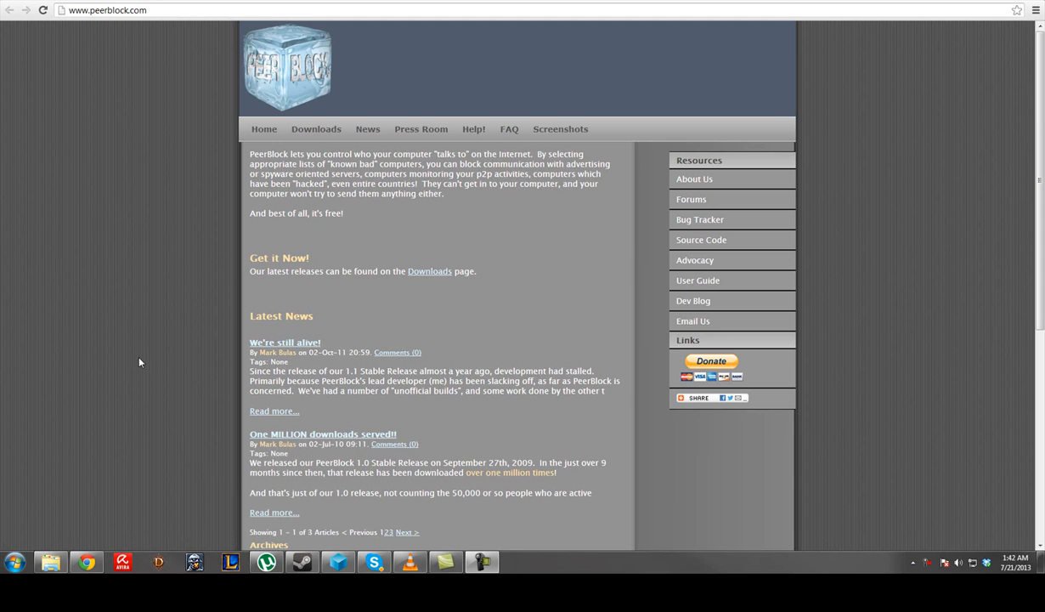
{"action": "mouse_move", "coordinate": [167, 250]}
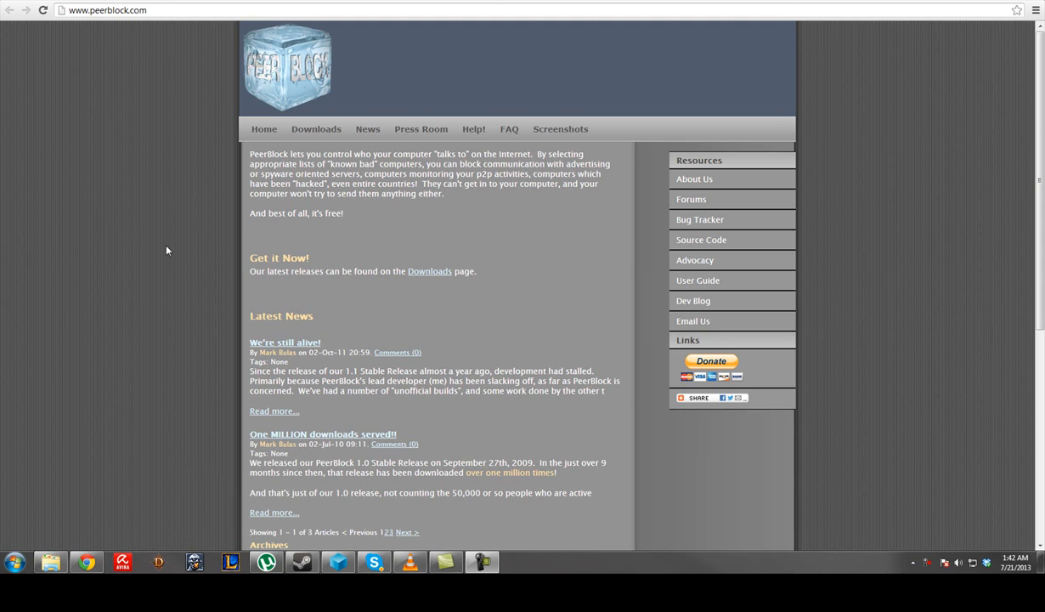
Step: Download the PeerBlock 1.1 installer from peerblock.com's Downloads page and open it
{"action": "left_click", "coordinate": [111, 12]}
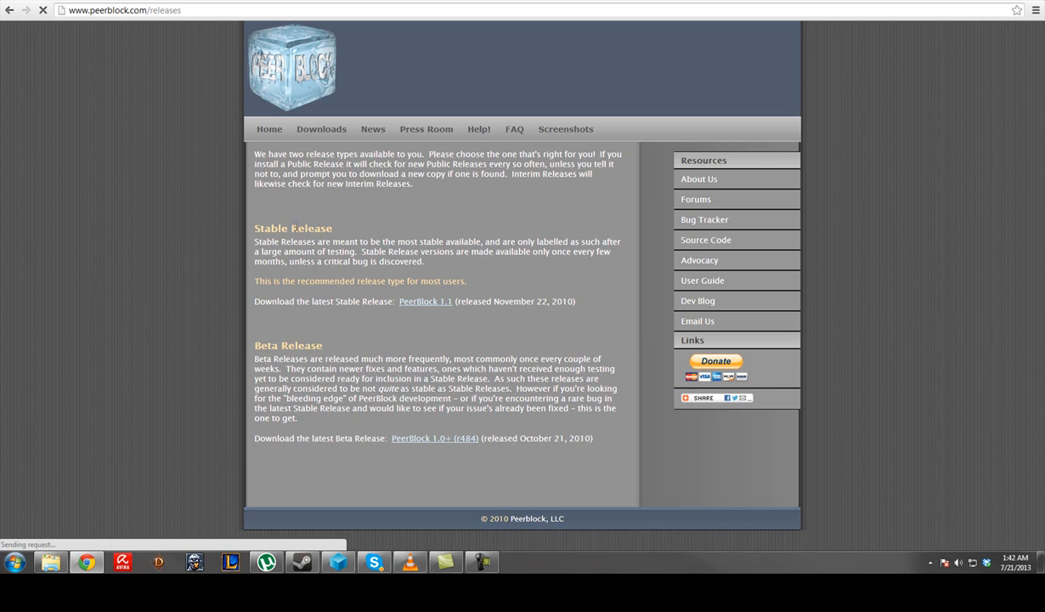
{"action": "left_click", "coordinate": [425, 301]}
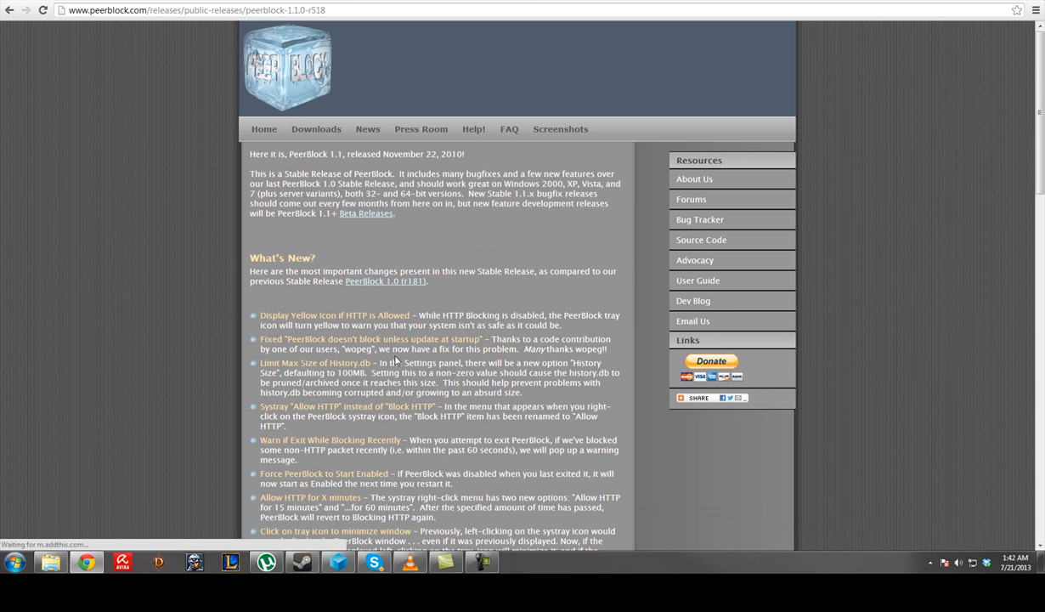
{"action": "mouse_move", "coordinate": [387, 280]}
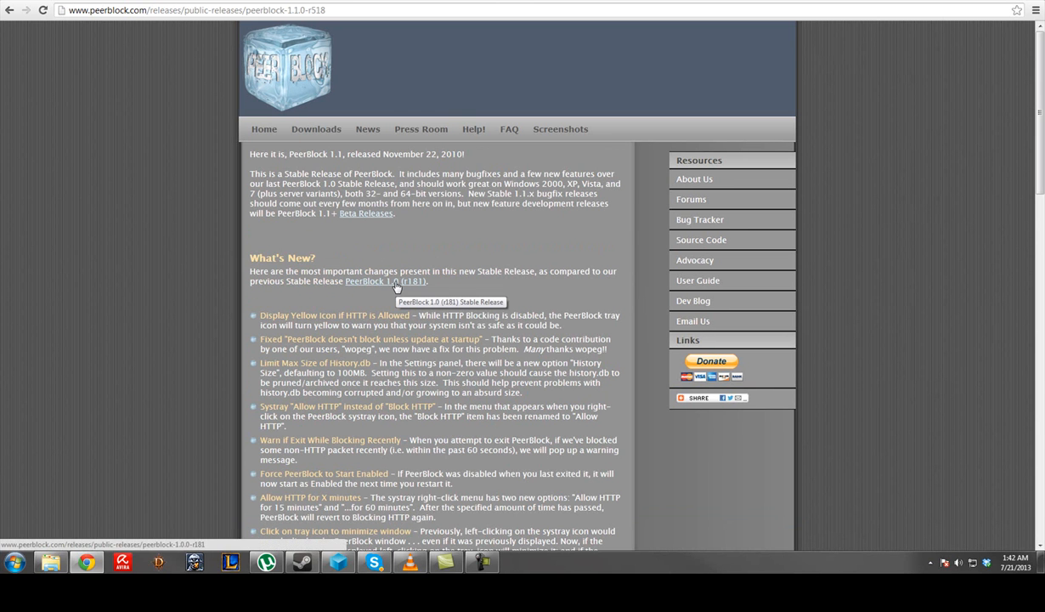
{"action": "scroll", "scroll_direction": "down", "scroll_amount": 3}
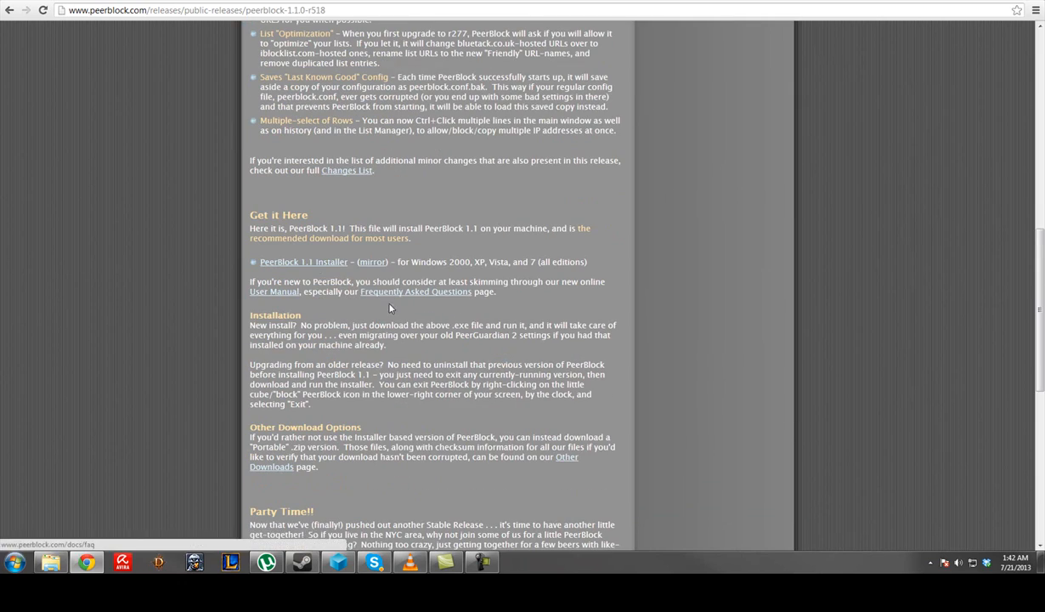
{"action": "left_click", "coordinate": [303, 261]}
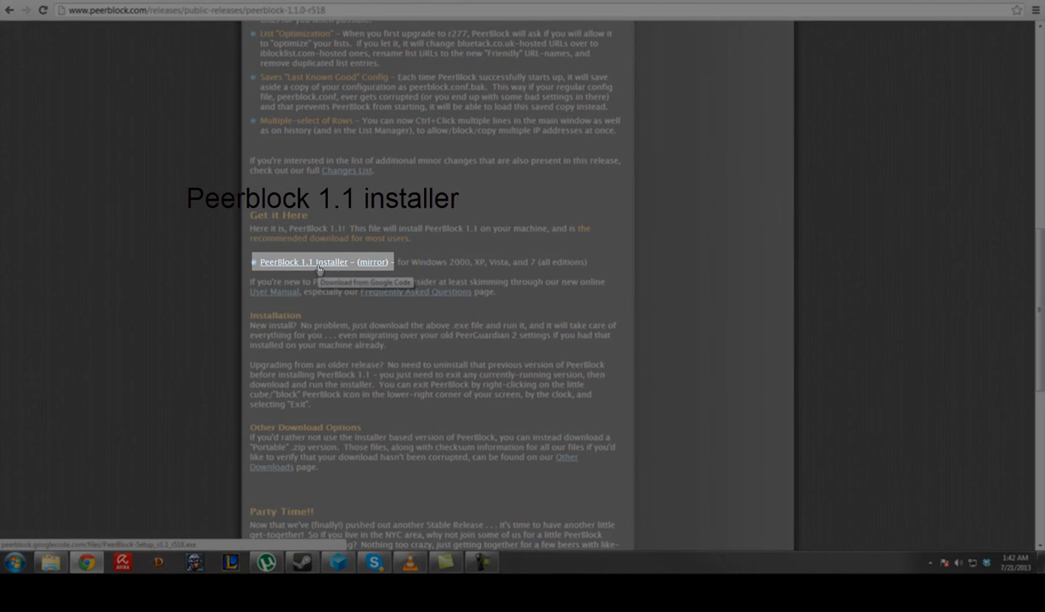
{"action": "left_click", "coordinate": [310, 262]}
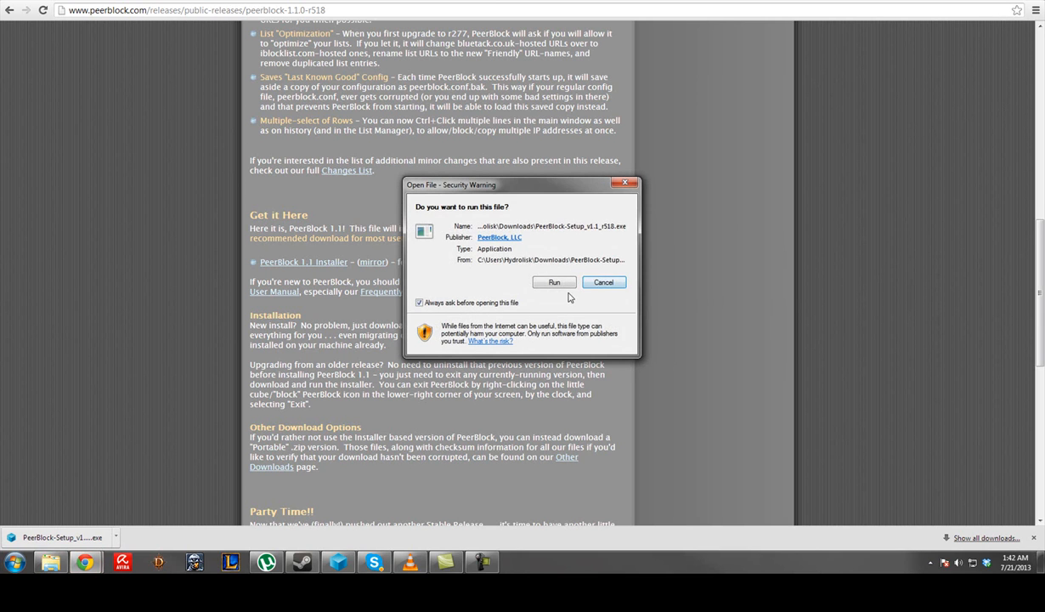
Step: Let the installer run past the security warning and reveal the hidden tray icons
{"action": "left_click", "coordinate": [553, 282]}
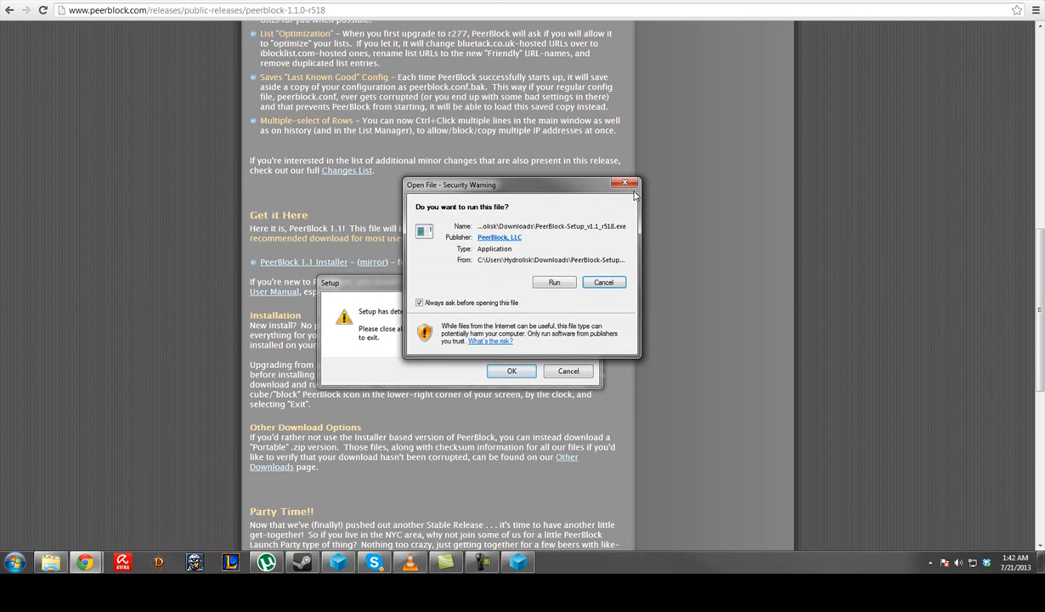
{"action": "left_click", "coordinate": [578, 282]}
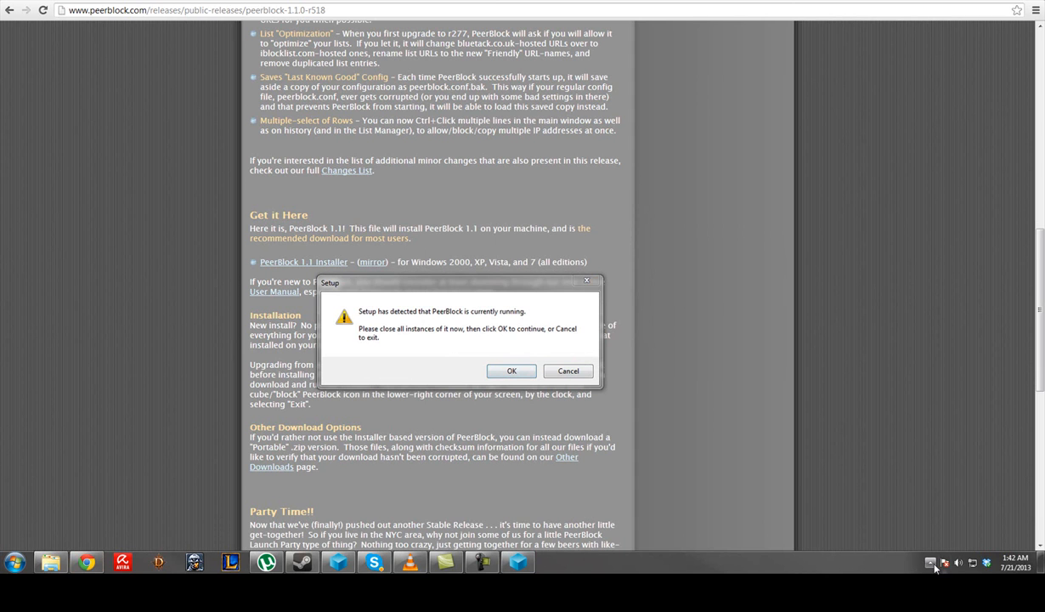
{"action": "left_click", "coordinate": [930, 563]}
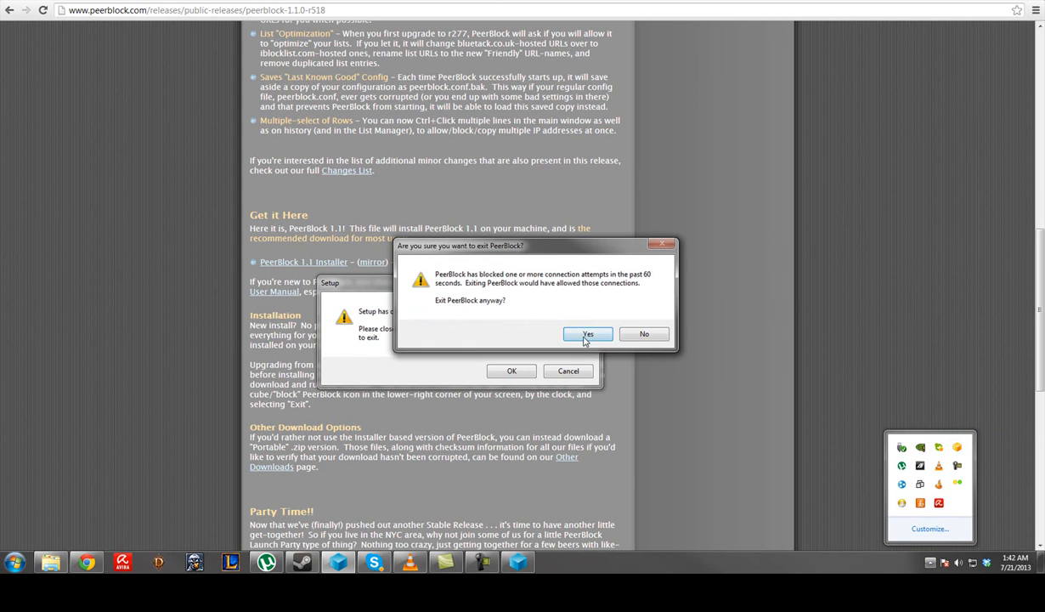
Step: Exit the running PeerBlock and step through setup to install and launch PeerBlock 1.1
{"action": "left_click", "coordinate": [588, 334]}
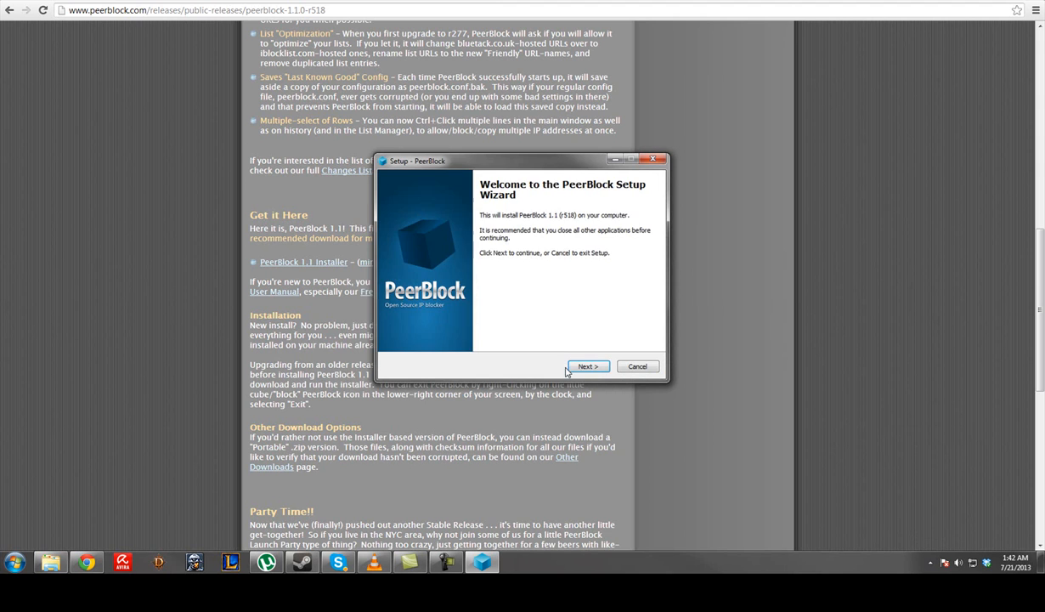
{"action": "left_click", "coordinate": [588, 366]}
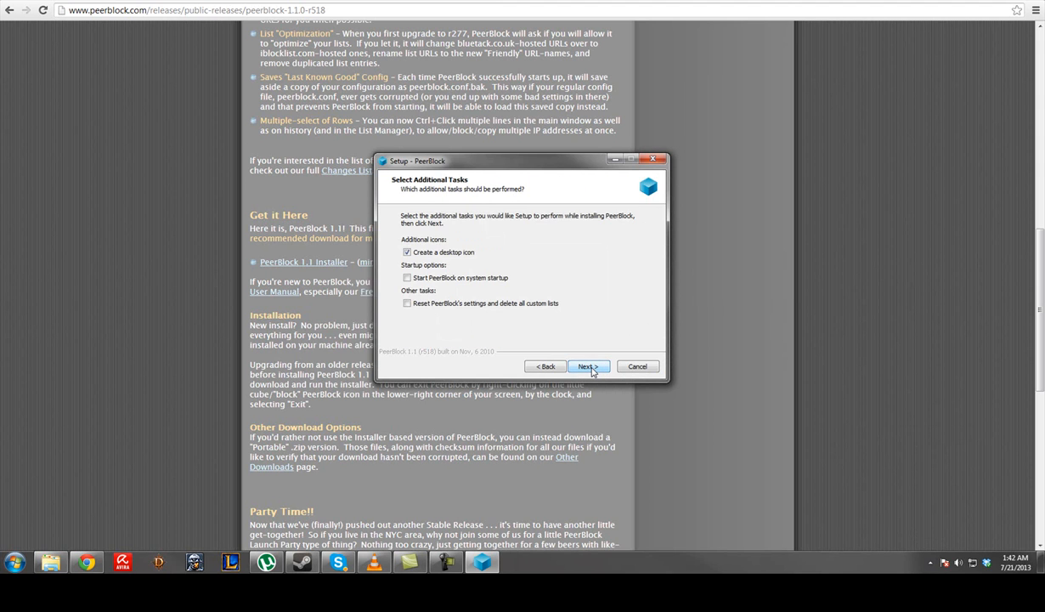
{"action": "left_click", "coordinate": [588, 366]}
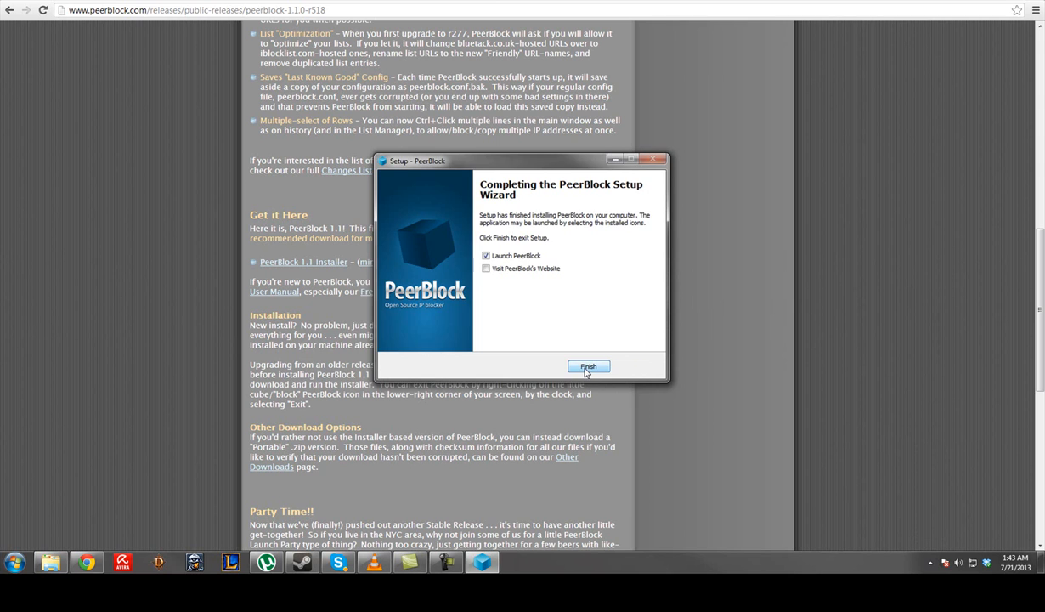
{"action": "left_click", "coordinate": [589, 366]}
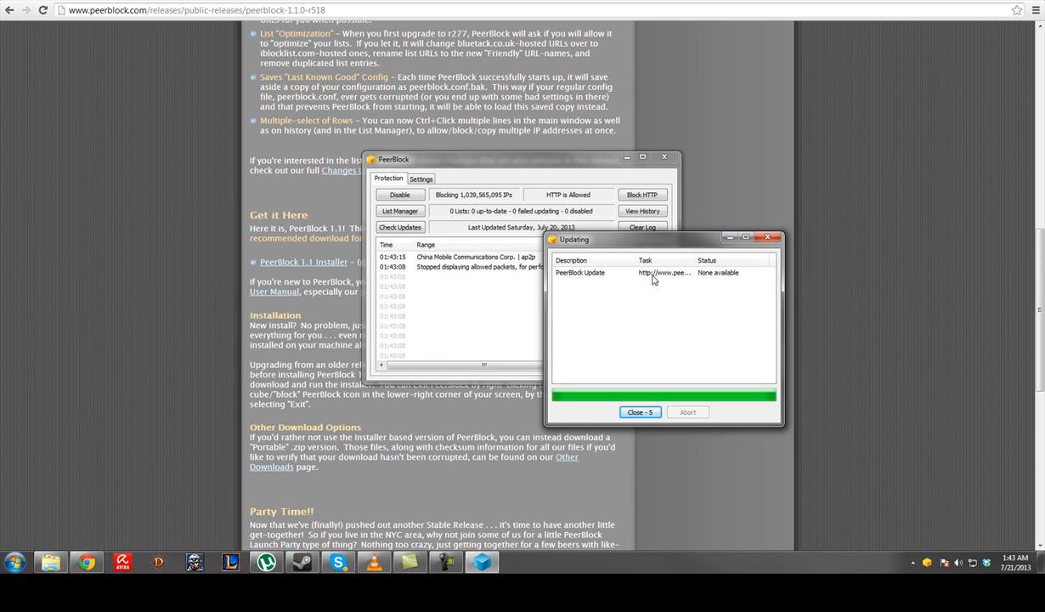
Step: Close the Updating window and move the PeerBlock 1.1 main window lower and left
{"action": "left_click", "coordinate": [640, 412]}
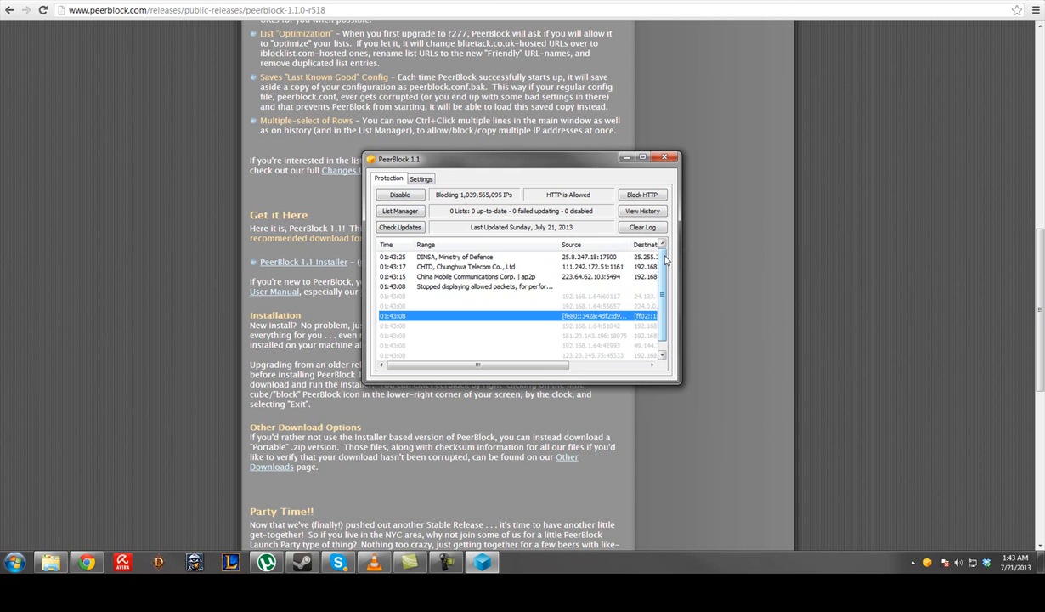
{"action": "mouse_move", "coordinate": [670, 266]}
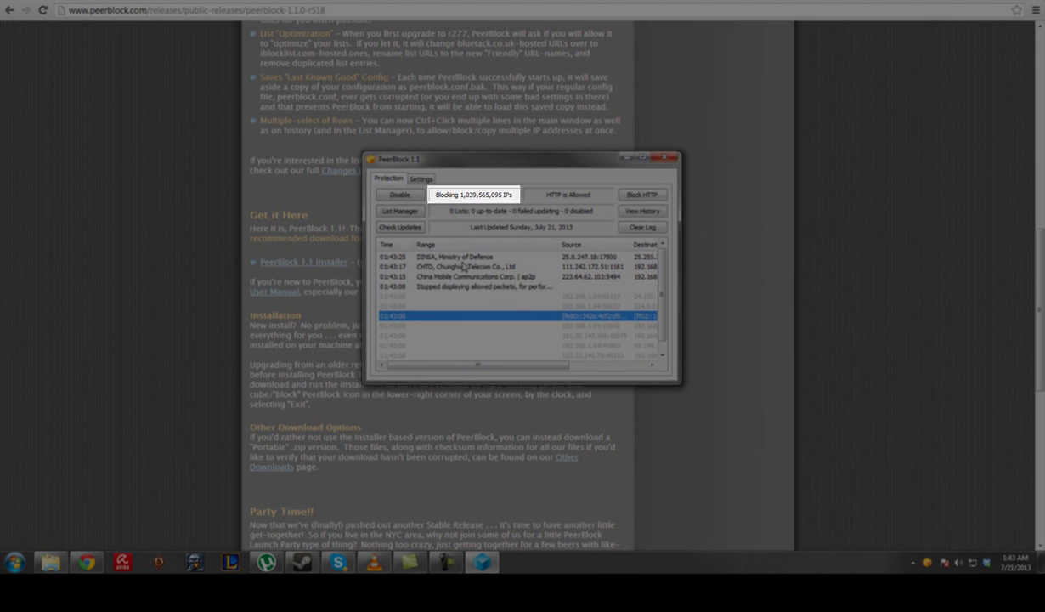
{"action": "mouse_move", "coordinate": [497, 257]}
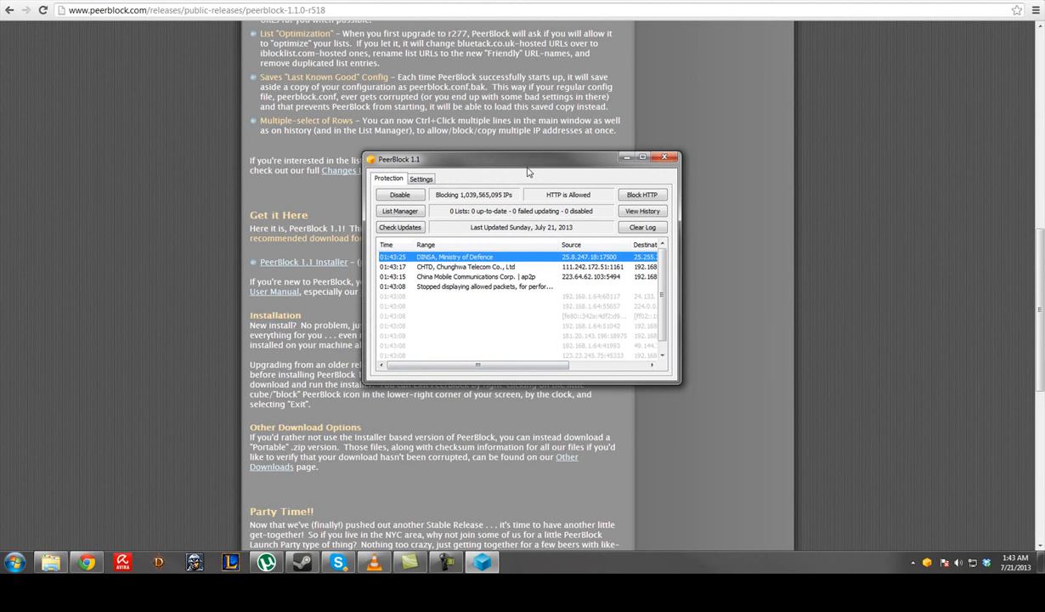
{"action": "left_click_drag", "start_coordinate": [527, 159], "coordinate": [497, 204]}
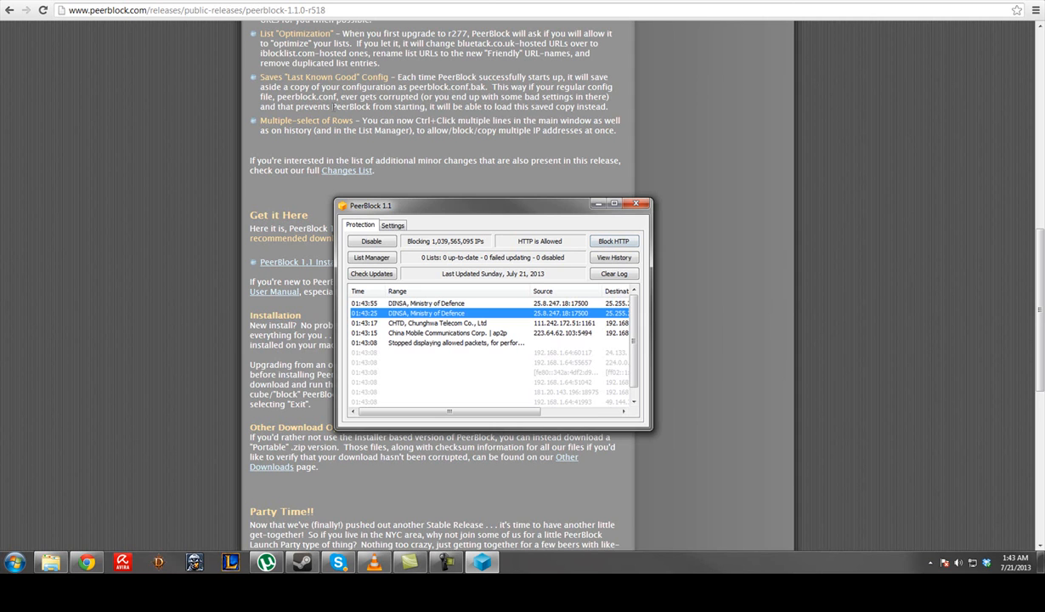
{"action": "mouse_move", "coordinate": [492, 265]}
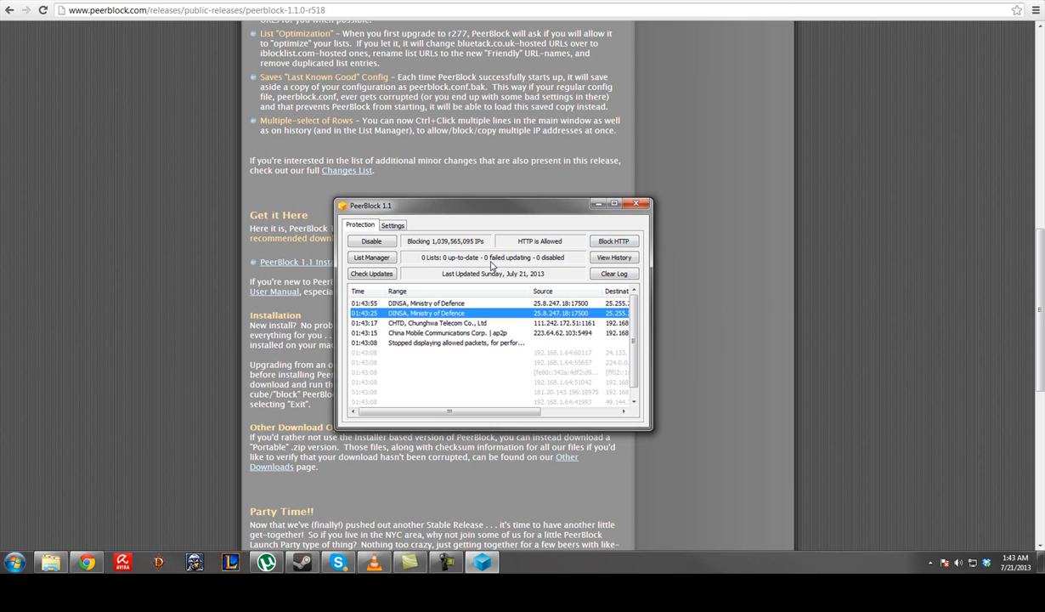
{"action": "mouse_move", "coordinate": [449, 272]}
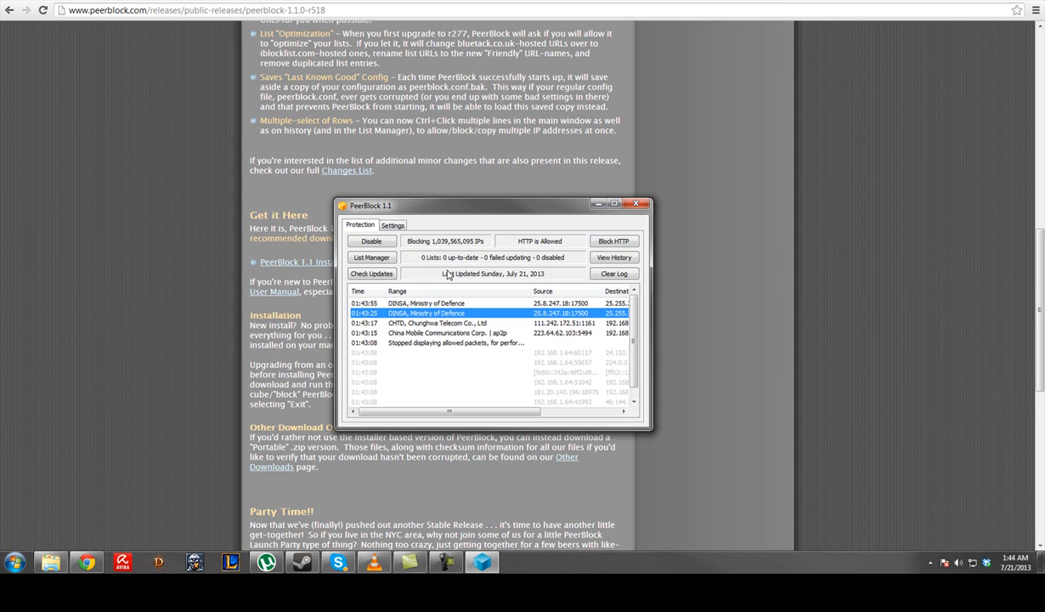
Step: Choose red as the log text colour in the Color dialog
{"action": "left_click", "coordinate": [393, 224]}
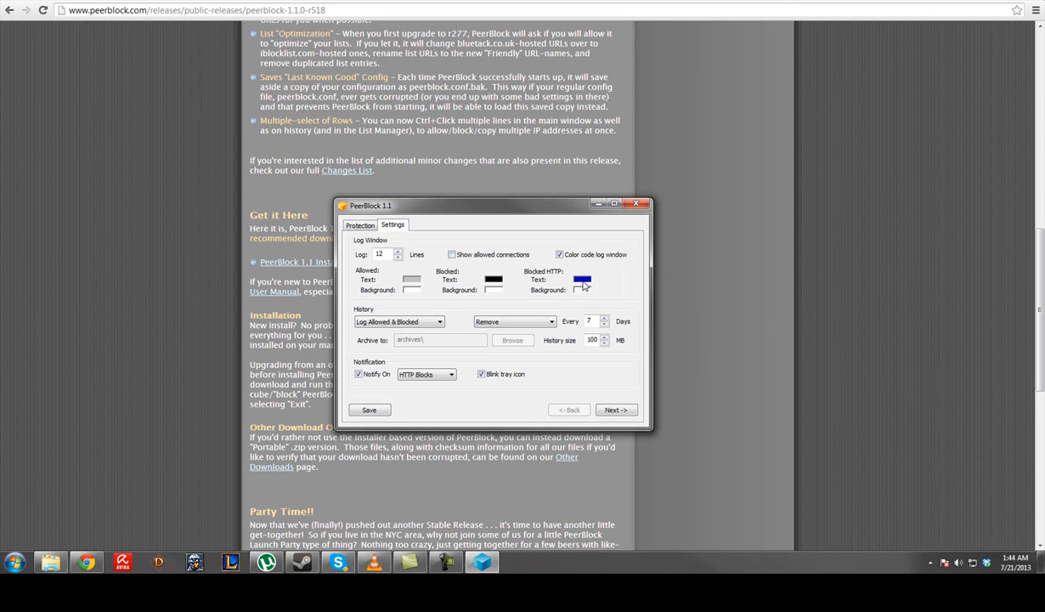
{"action": "left_click", "coordinate": [578, 280]}
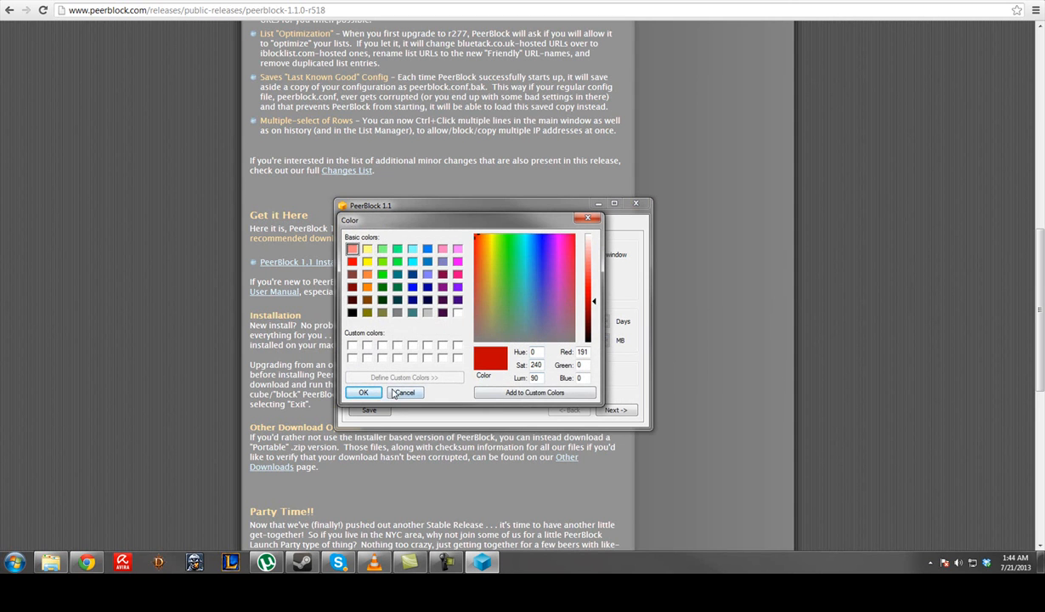
{"action": "left_click", "coordinate": [405, 392]}
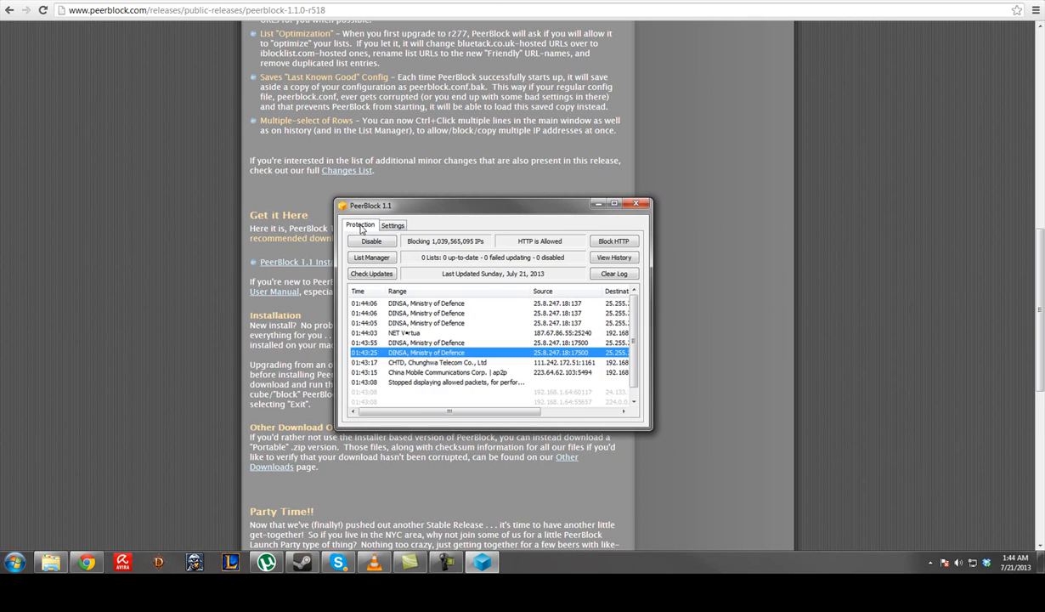
Step: Save the new log colour settings and return to the Protection log
{"action": "left_click", "coordinate": [392, 225]}
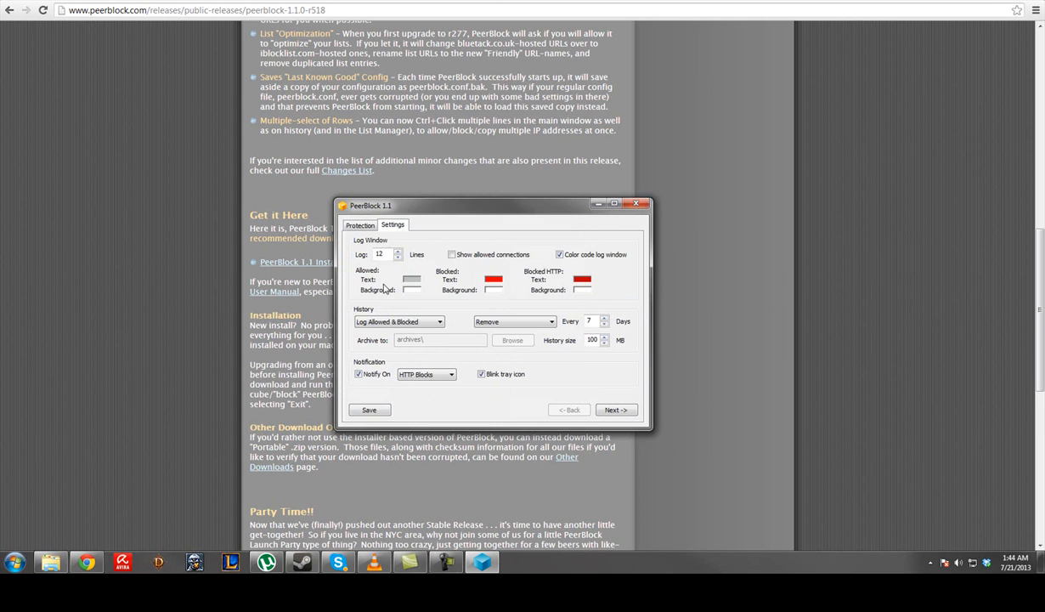
{"action": "left_click", "coordinate": [360, 224]}
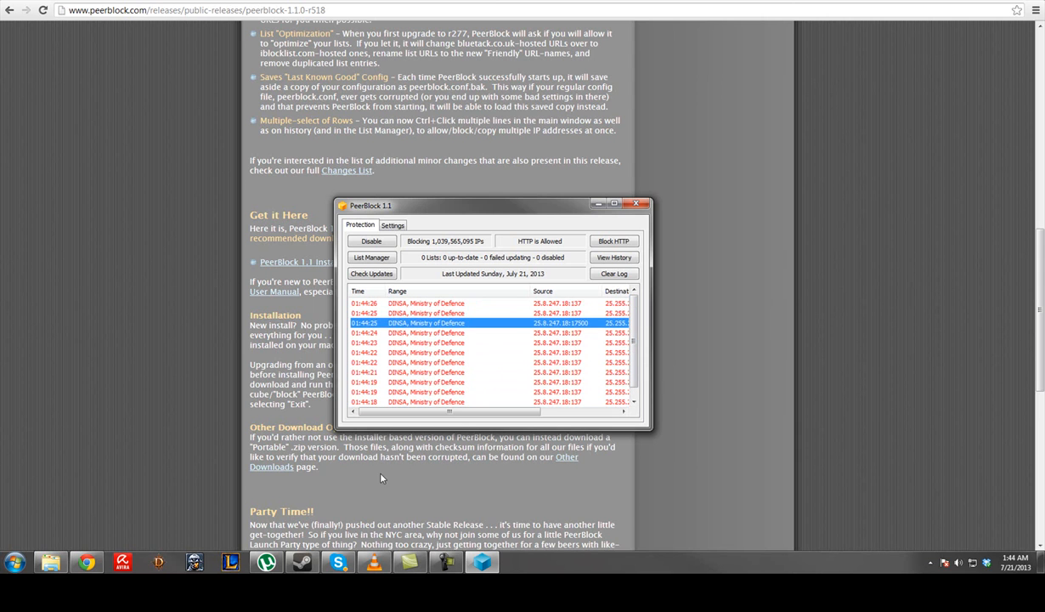
{"action": "mouse_move", "coordinate": [269, 570]}
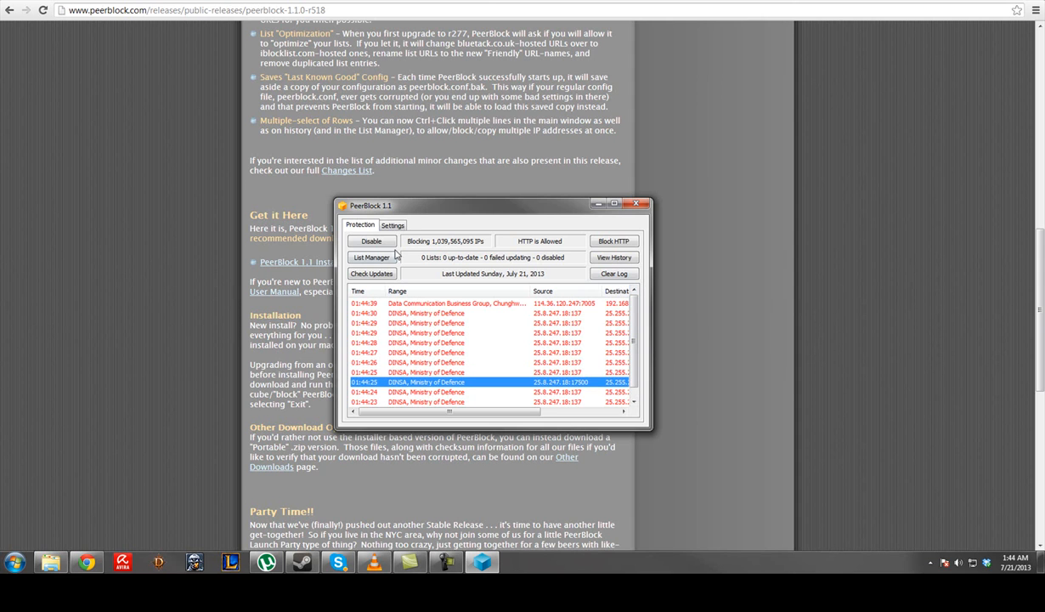
{"action": "left_click", "coordinate": [392, 224]}
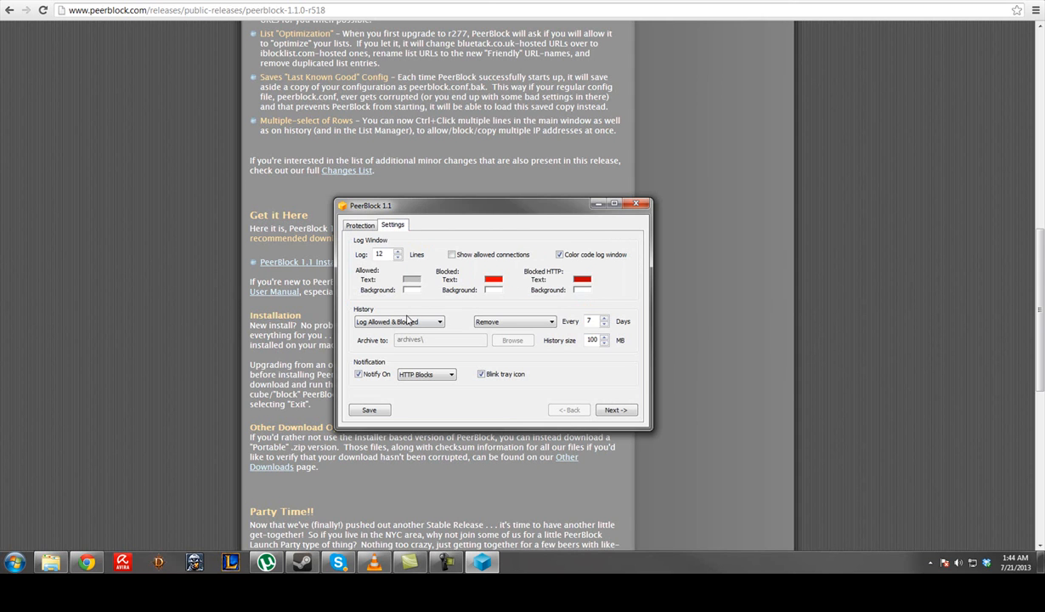
{"action": "mouse_move", "coordinate": [448, 325]}
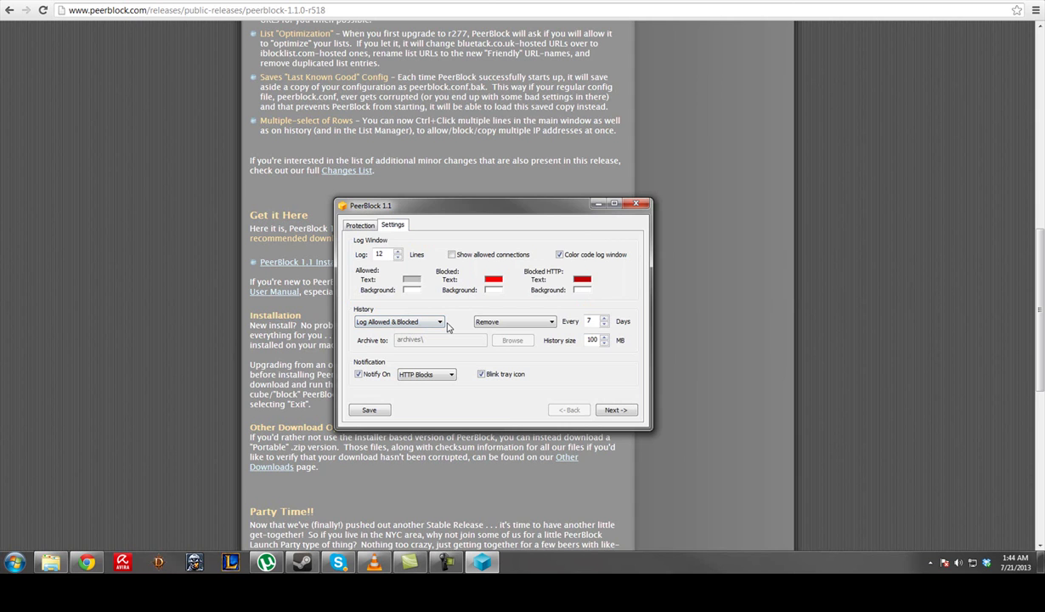
{"action": "mouse_move", "coordinate": [436, 322]}
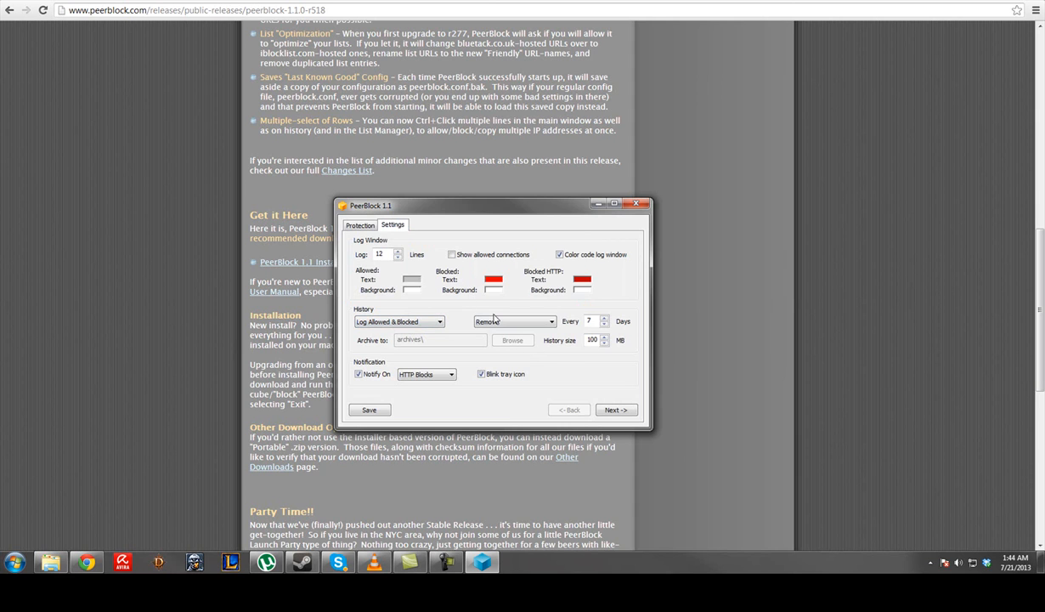
{"action": "left_click", "coordinate": [360, 225]}
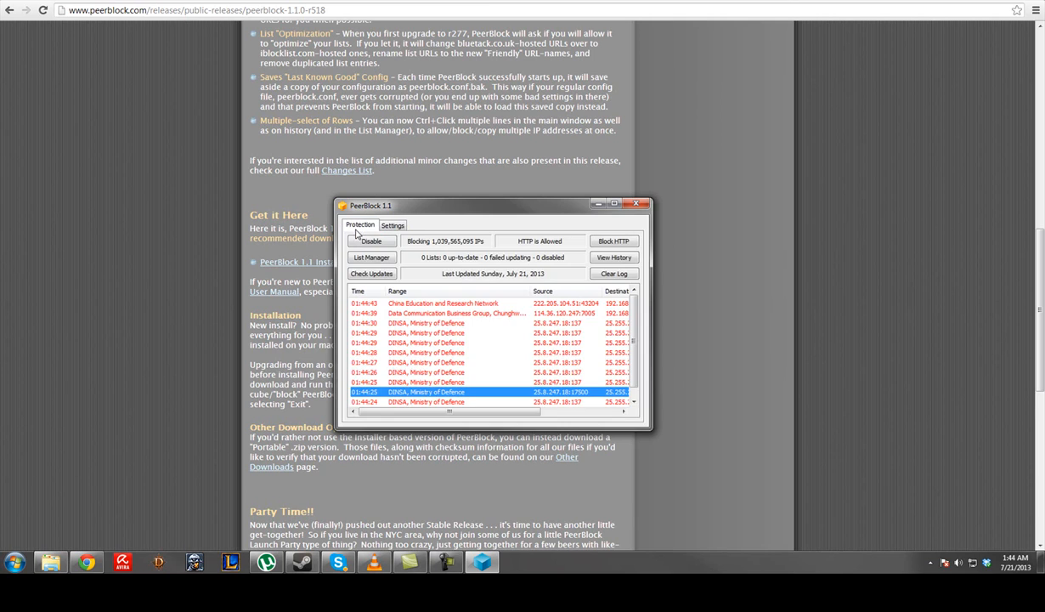
Step: Enable the P2P, Spyware, Advertising and Education lists, cancelling an attempt to add a custom list
{"action": "left_click", "coordinate": [371, 256]}
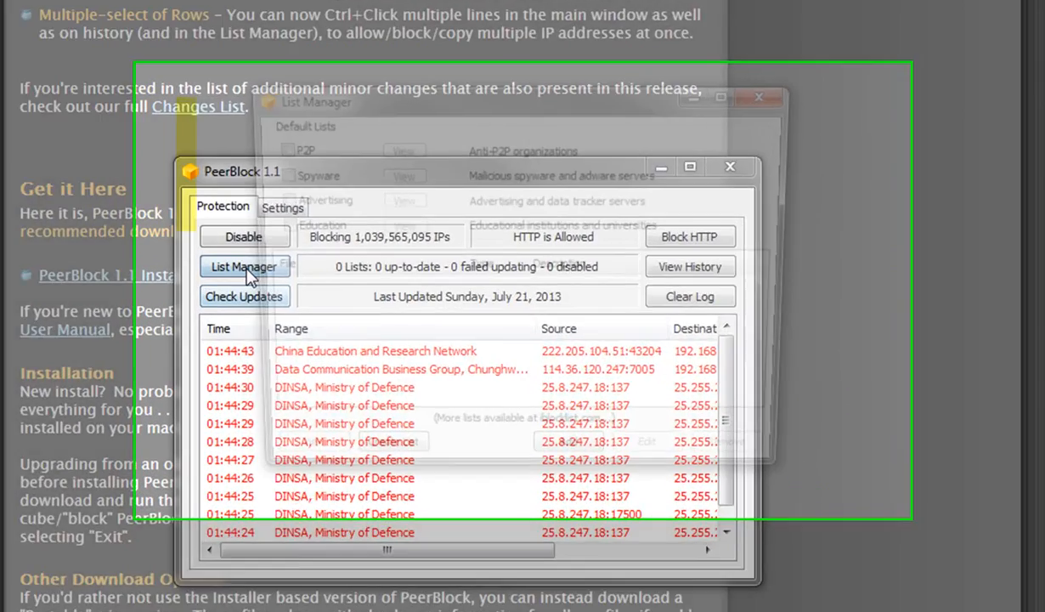
{"action": "left_click", "coordinate": [243, 267]}
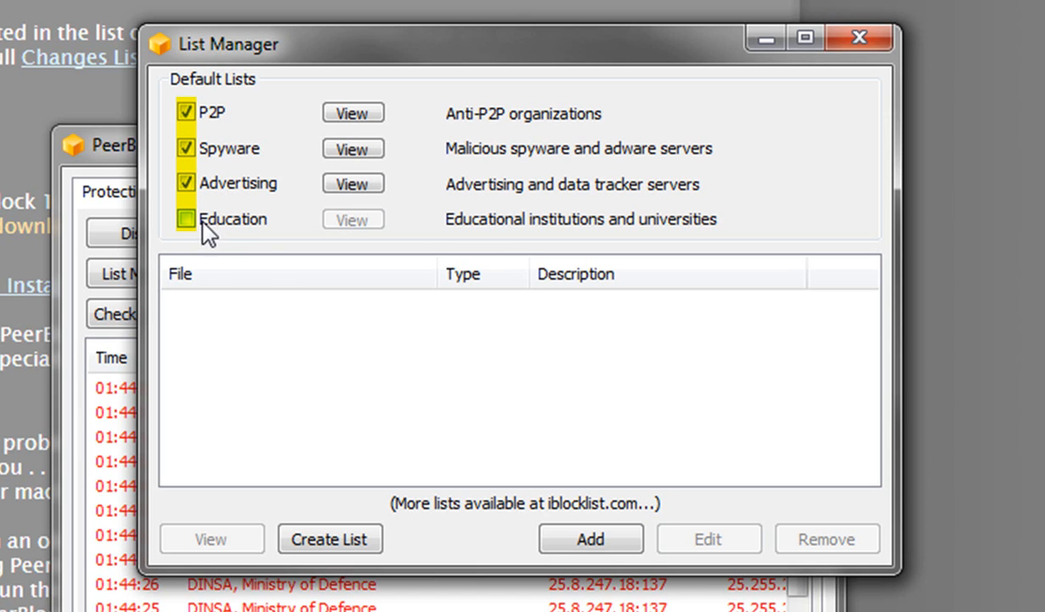
{"action": "left_click", "coordinate": [186, 218]}
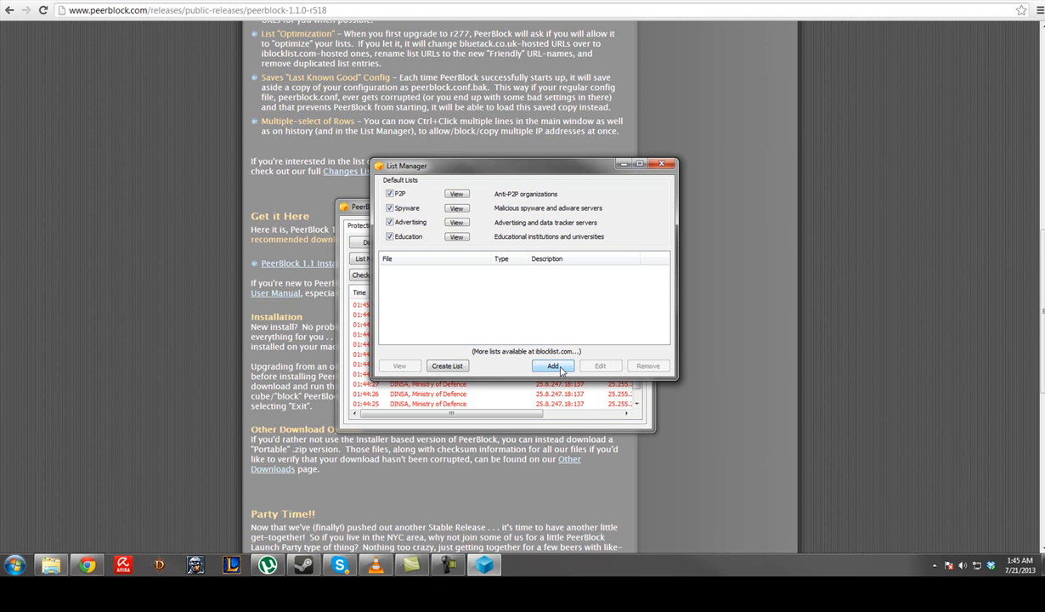
{"action": "left_click", "coordinate": [552, 365]}
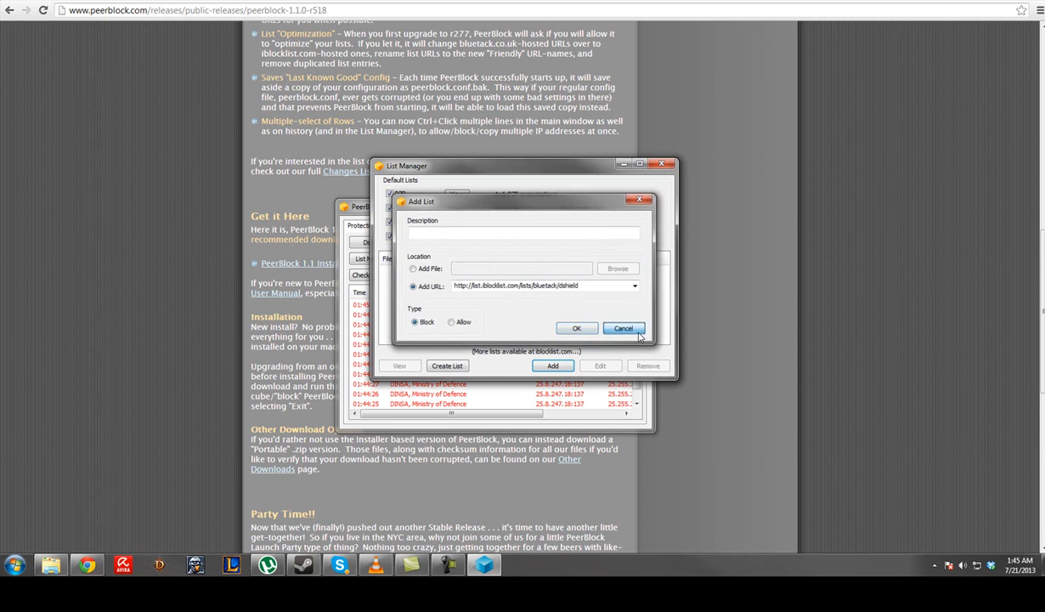
{"action": "left_click", "coordinate": [624, 328]}
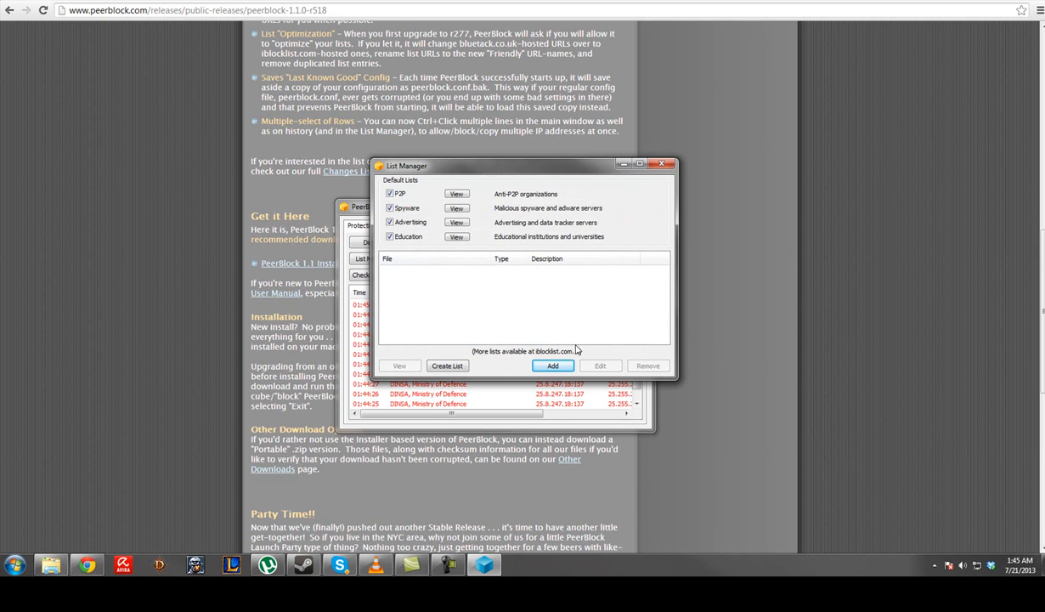
{"action": "mouse_move", "coordinate": [636, 262]}
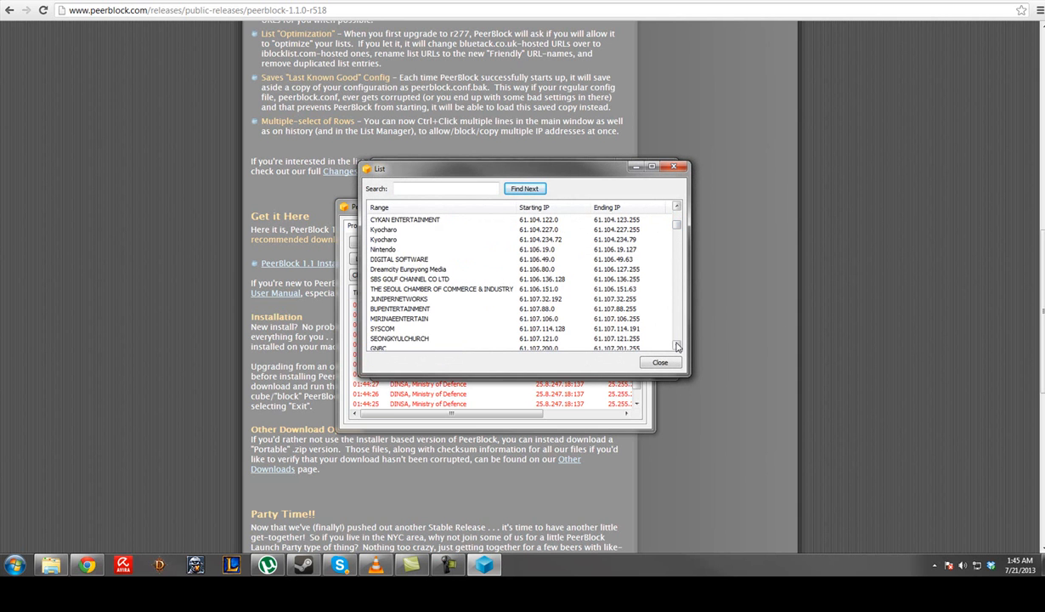
Step: Scroll the blocked IP ranges, close the list windows, and let the default lists update
{"action": "left_click", "coordinate": [677, 346]}
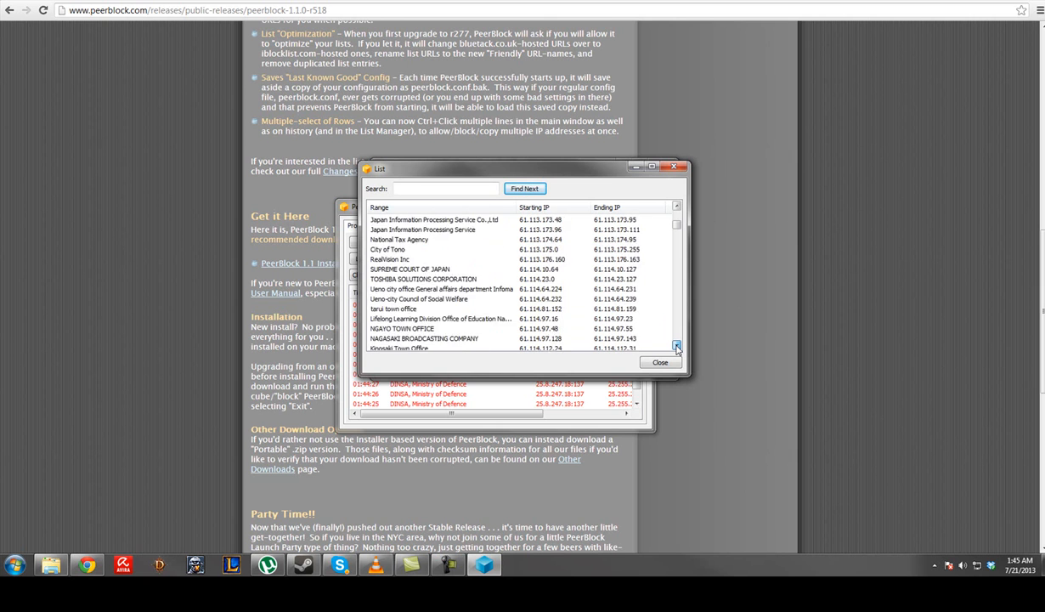
{"action": "left_click", "coordinate": [676, 346]}
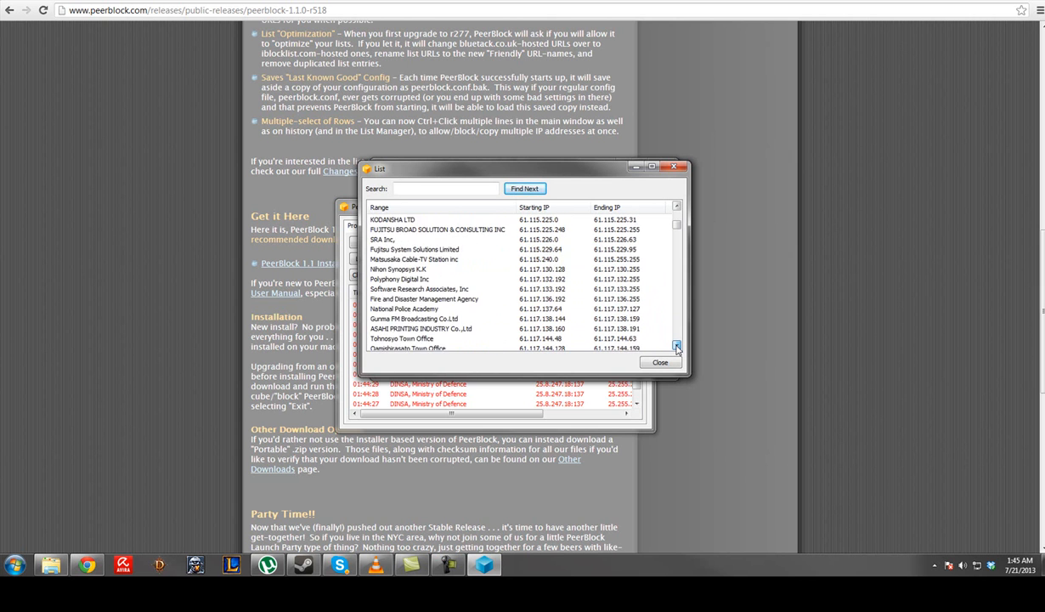
{"action": "left_click", "coordinate": [660, 362]}
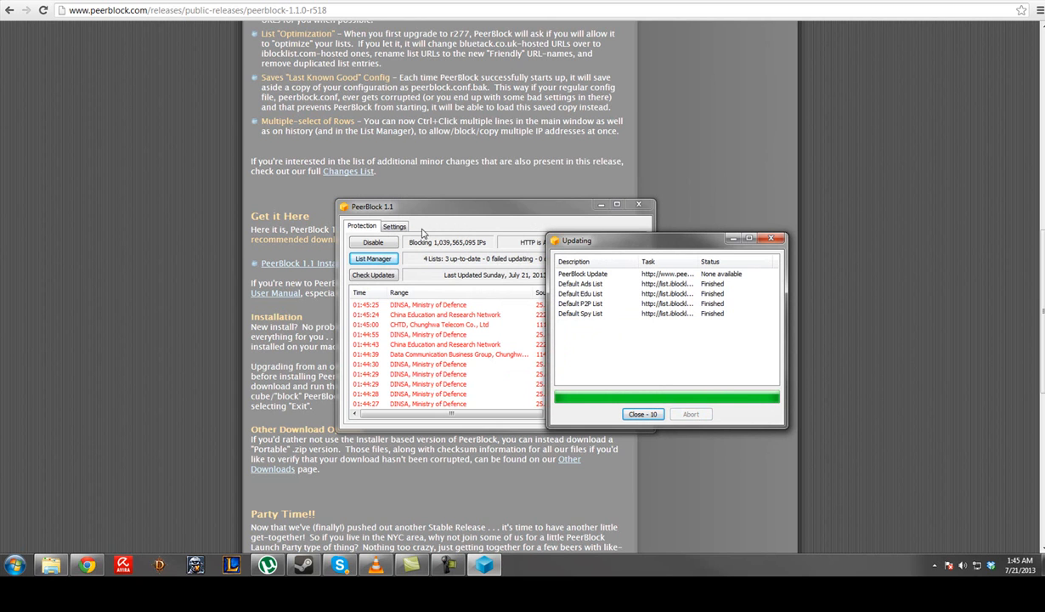
Step: Check the Default Spy List update result and close the update report
{"action": "left_click", "coordinate": [614, 283]}
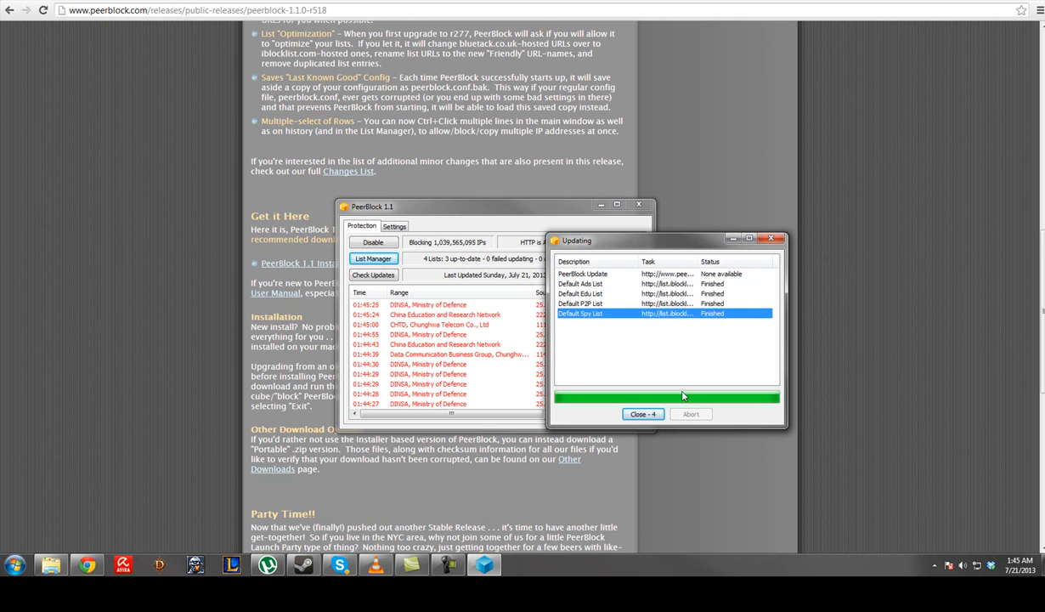
{"action": "left_click", "coordinate": [642, 414]}
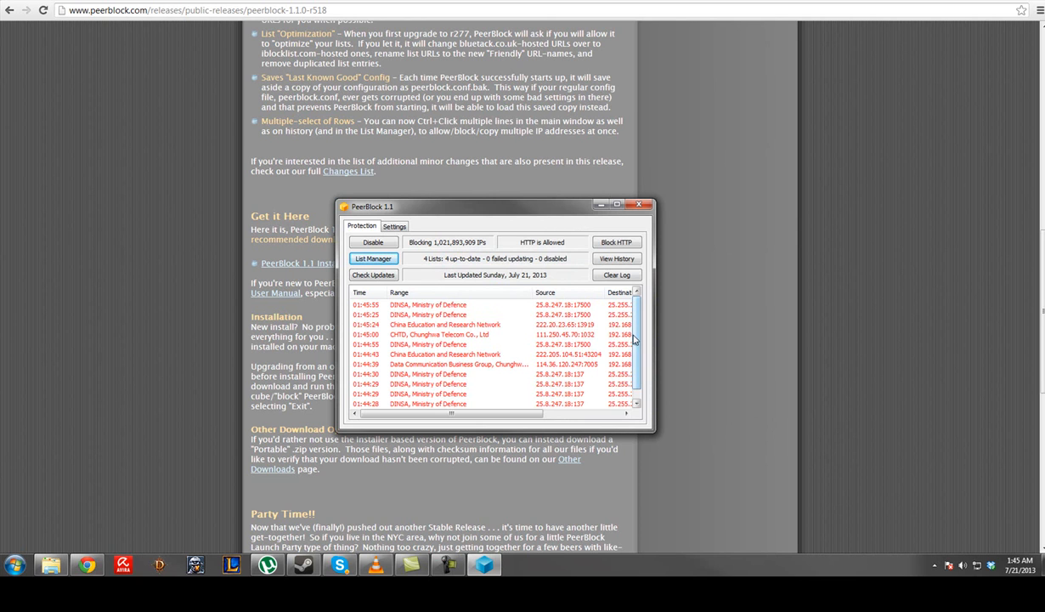
{"action": "mouse_move", "coordinate": [627, 354]}
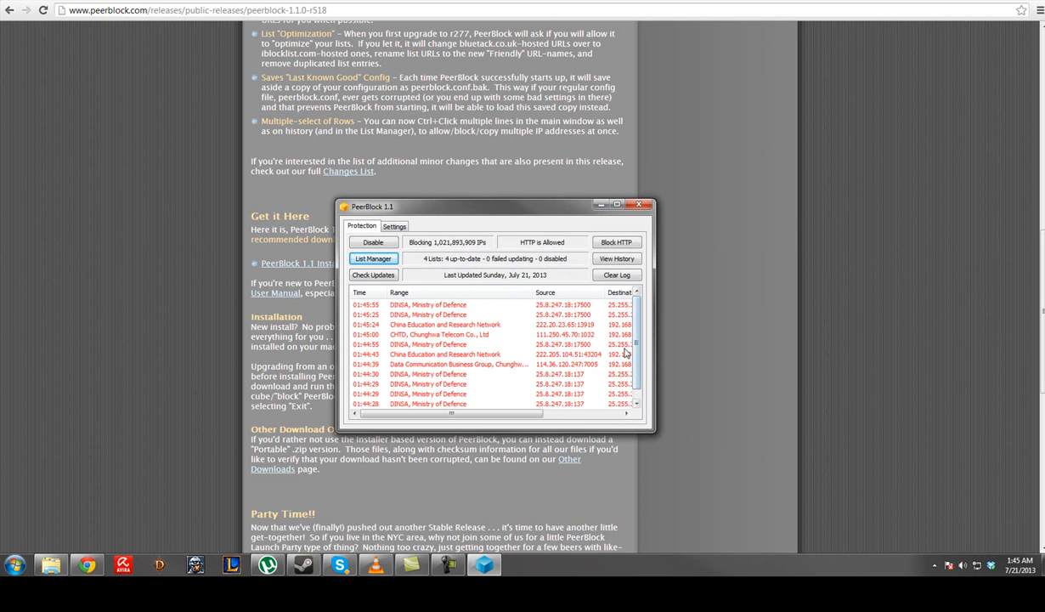